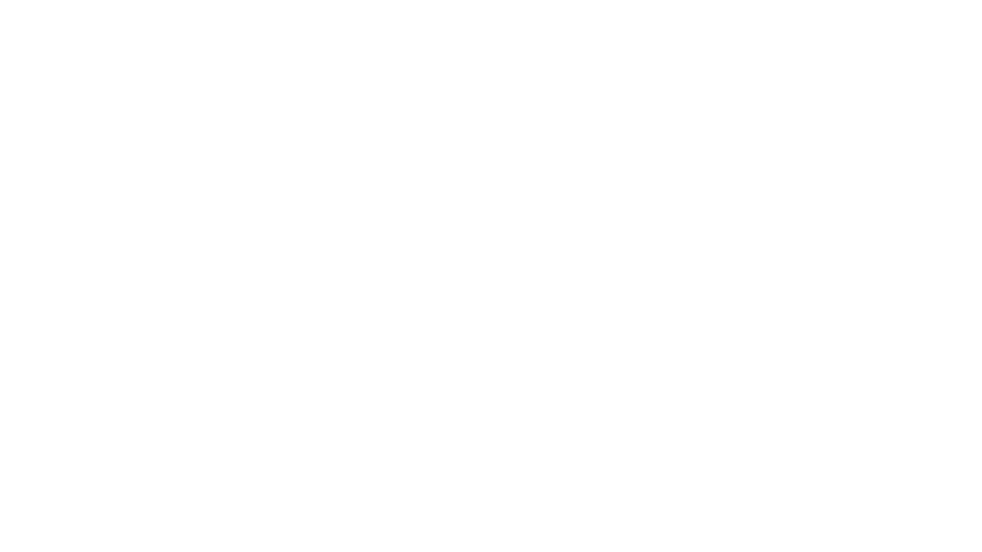
{"action": "type", "text": "Is t"}
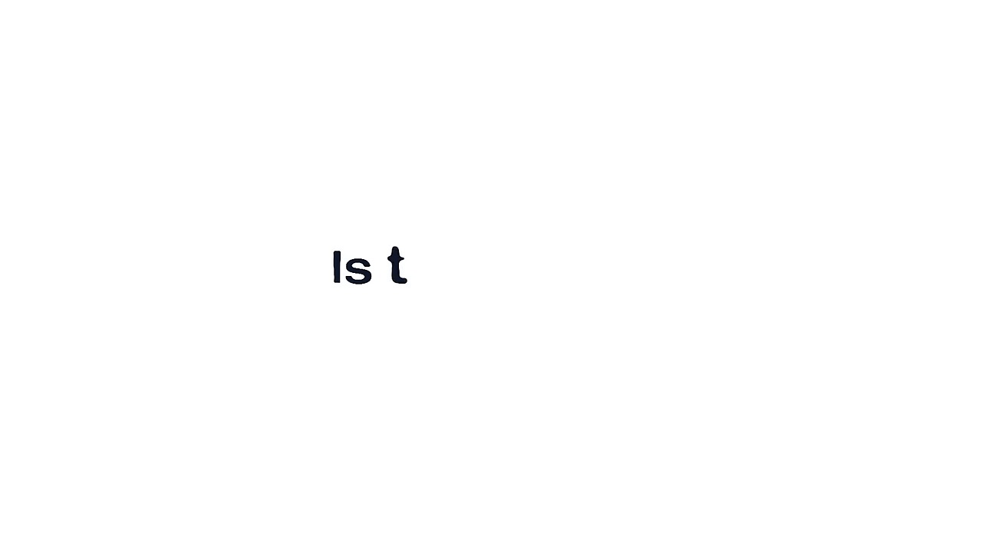